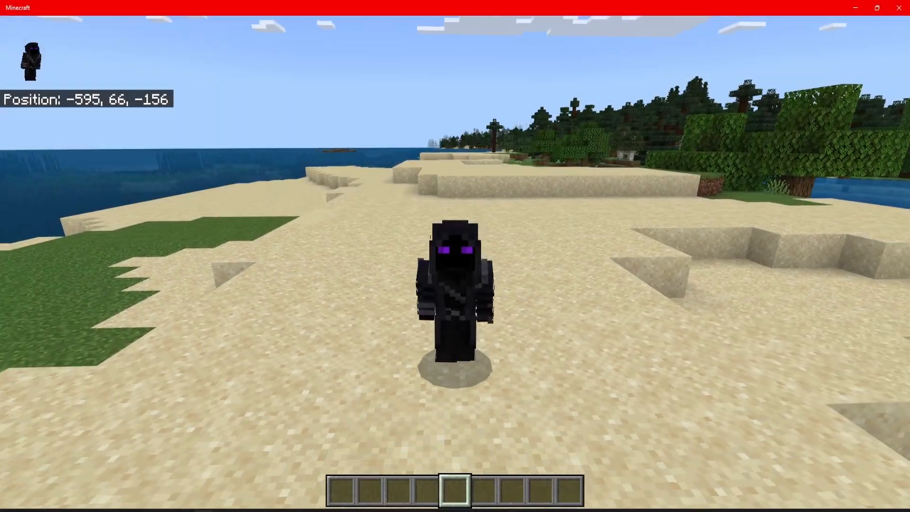
# - Walk the character forward across the sand and up onto the sand ledge
pyautogui.press('w')
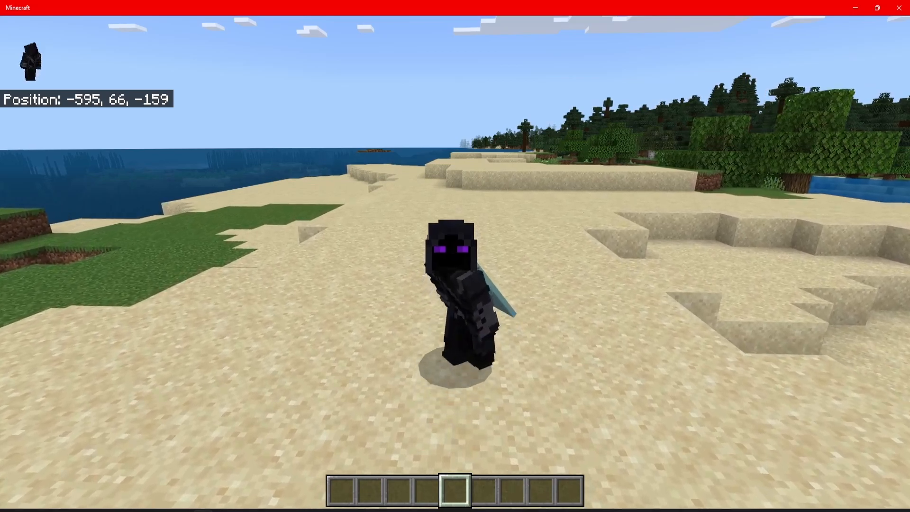
pyautogui.press('w')
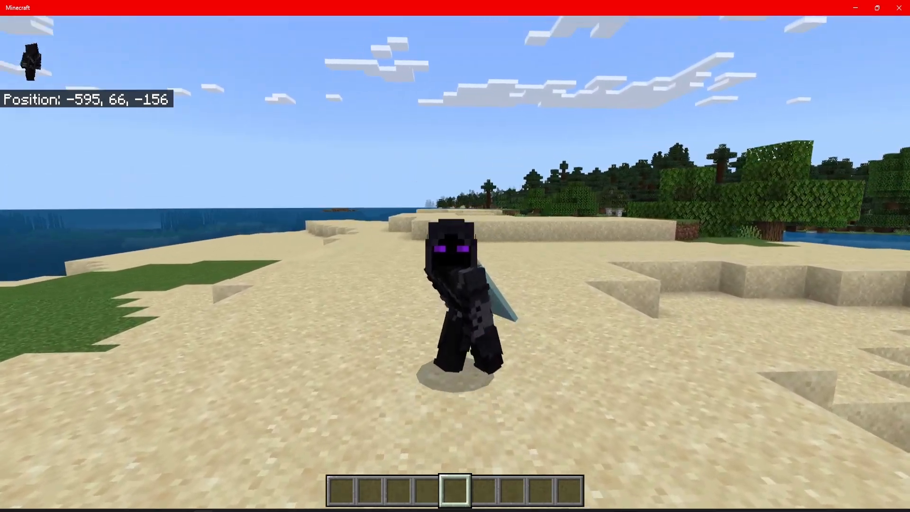
pyautogui.press('w')
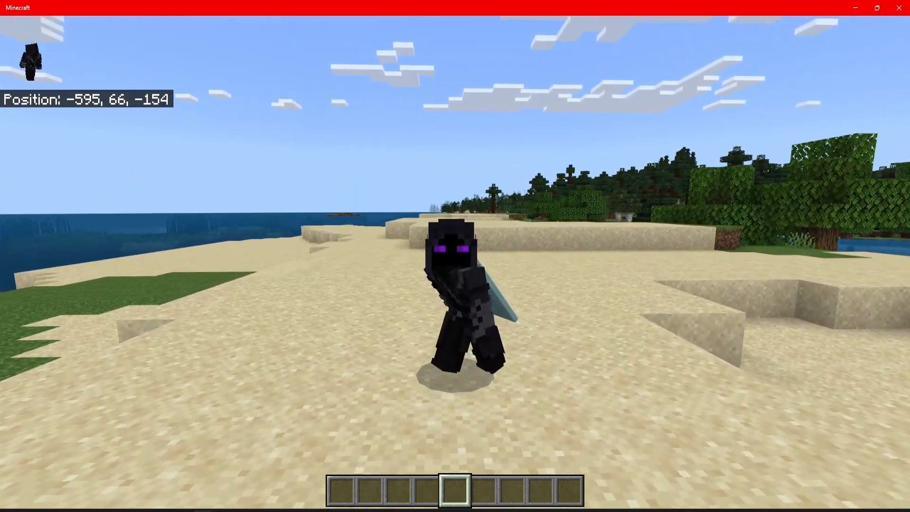
pyautogui.press('w')
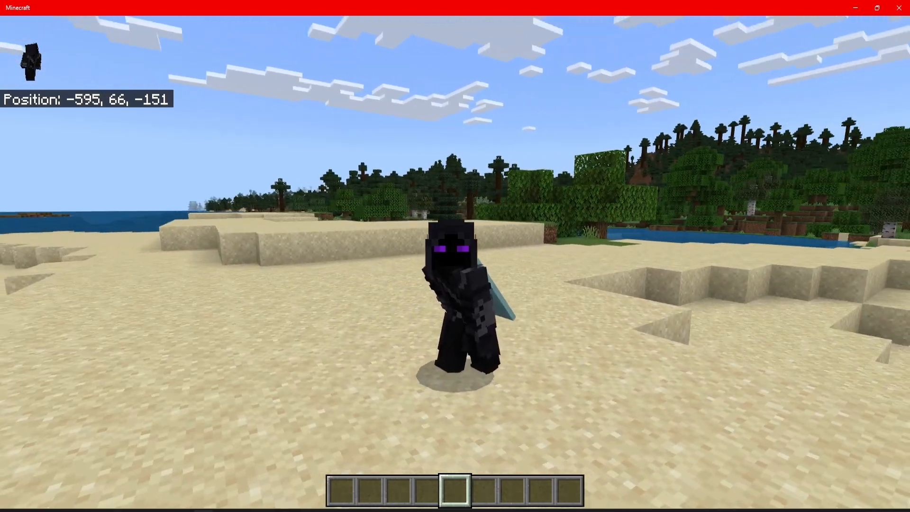
pyautogui.press('w')
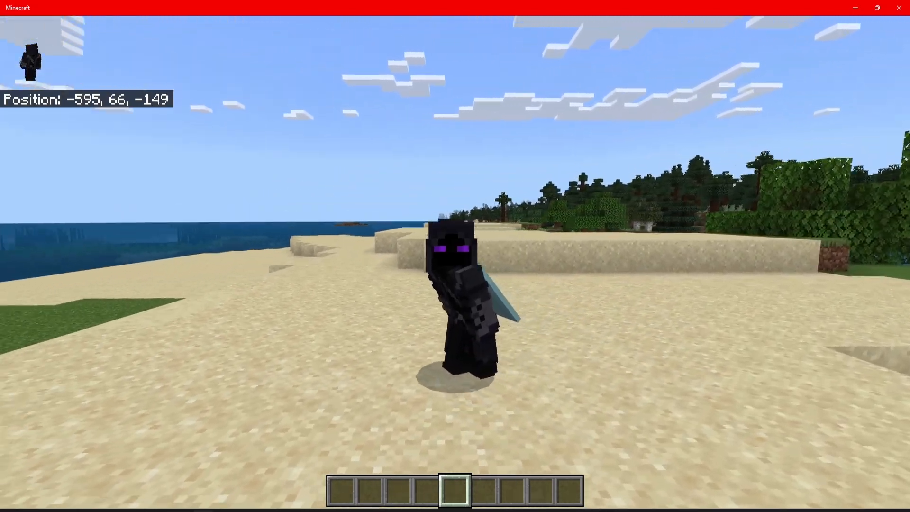
pyautogui.press('w')
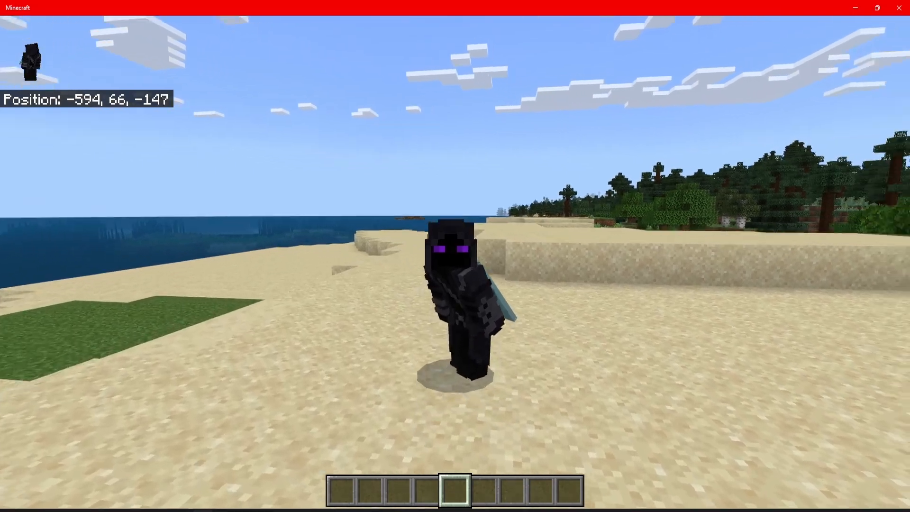
pyautogui.press('w')
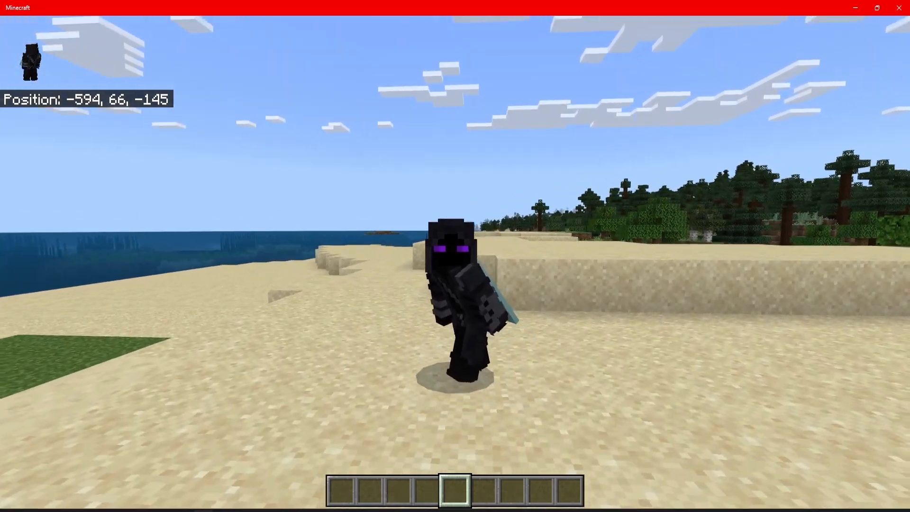
pyautogui.press('w')
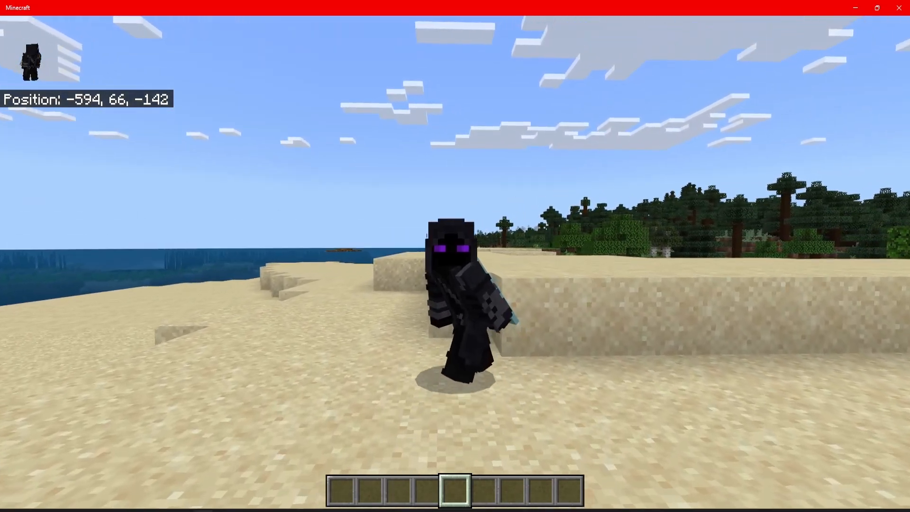
pyautogui.press('w')
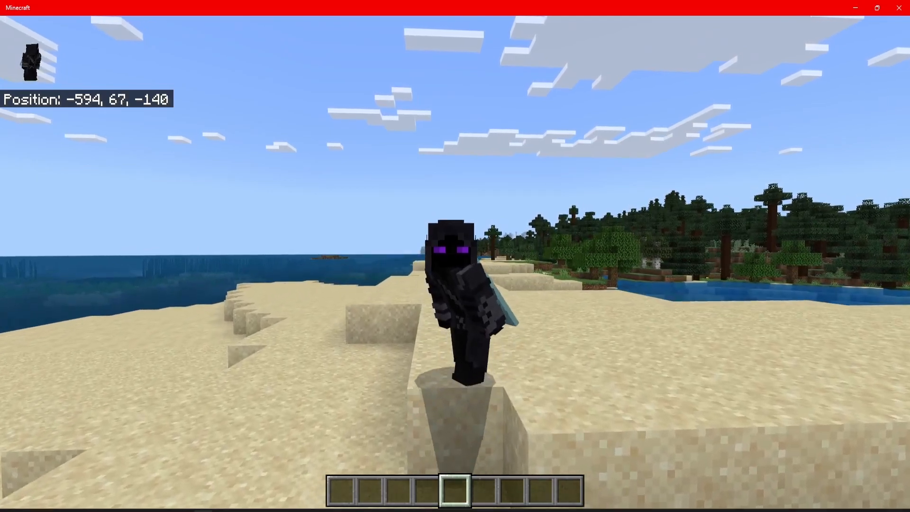
pyautogui.press('w')
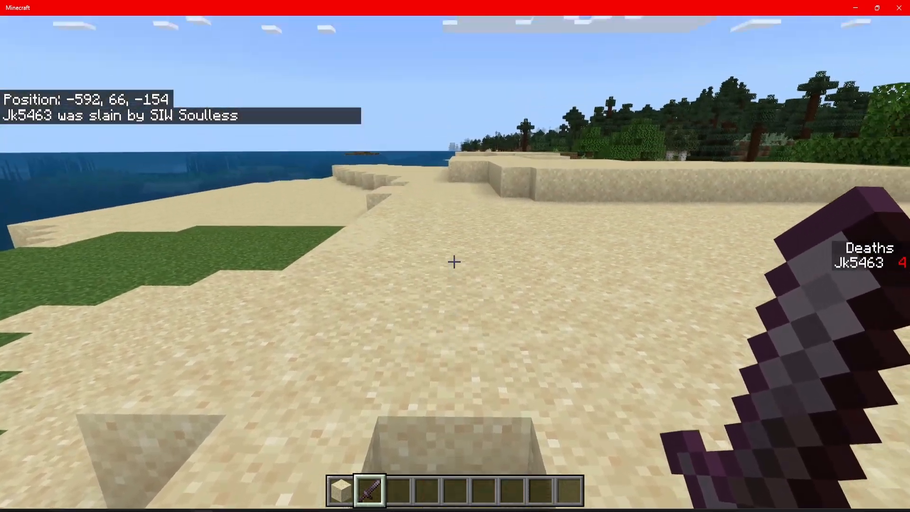
pyautogui.moveTo(455, 262)
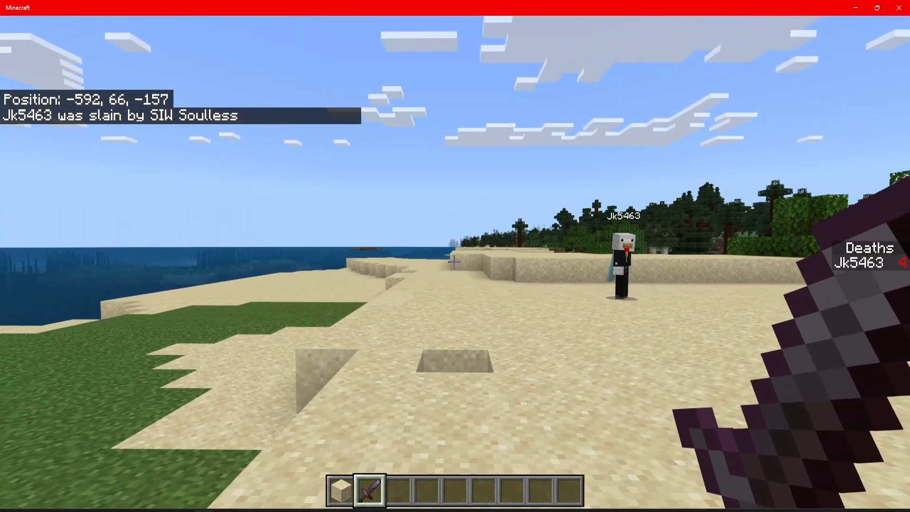
# - Enter the /scoreboard objectives setdisplay sidebar Kills command in chat
pyautogui.write('/sc')
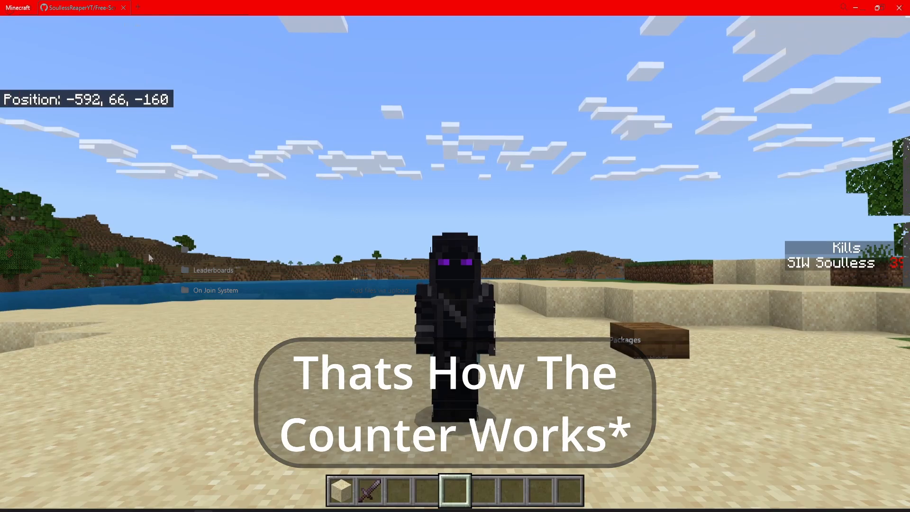
# - Go from the Free-Scripts repository into 'Kills % Deaths Counter' and view index.js
pyautogui.click(81, 7)
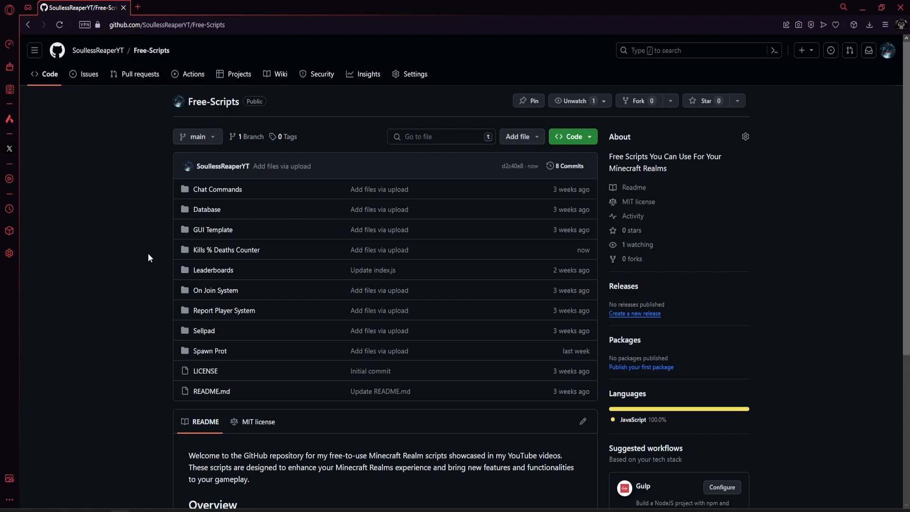
pyautogui.moveTo(227, 249)
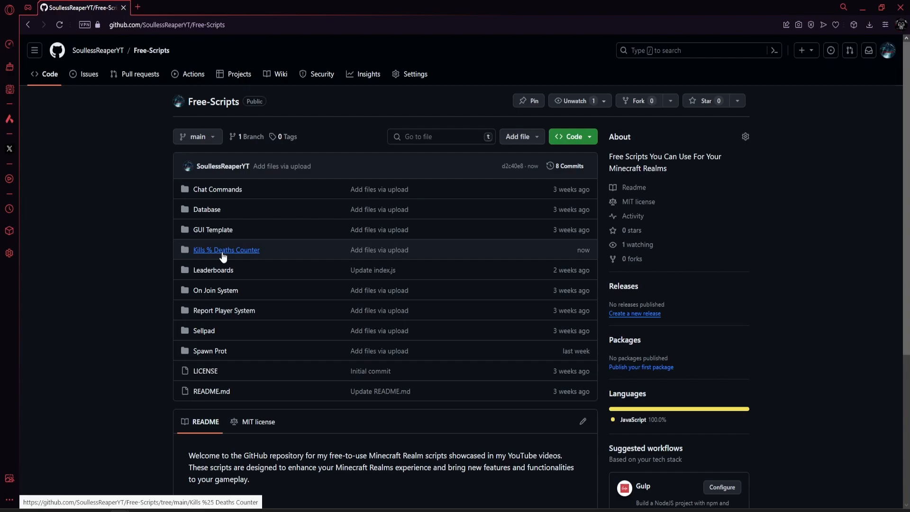
pyautogui.click(226, 250)
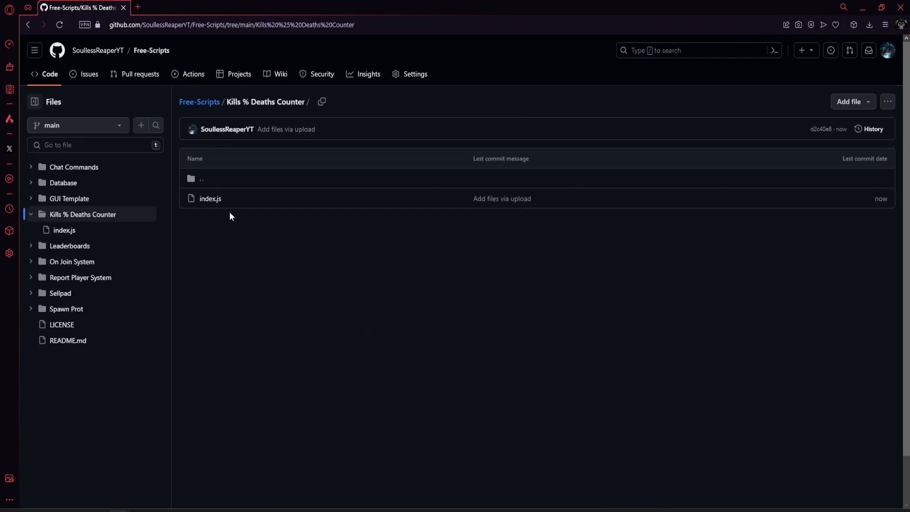
pyautogui.moveTo(210, 199)
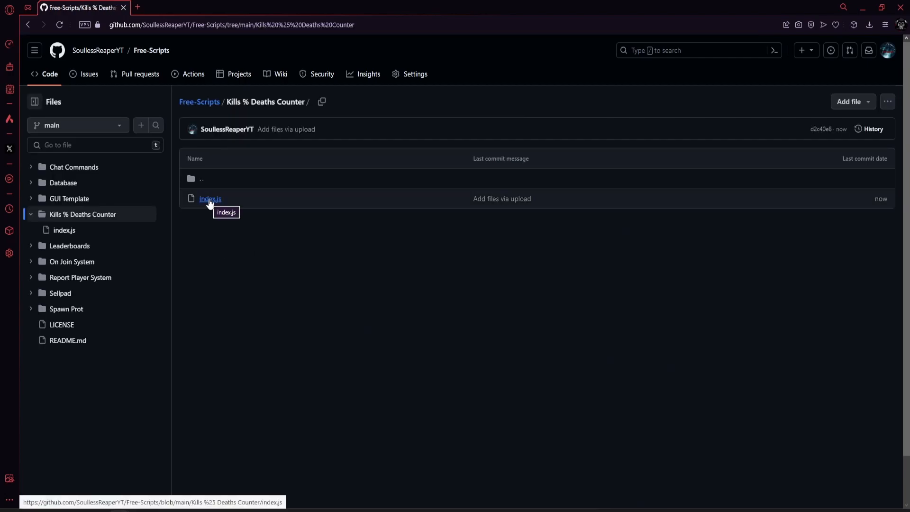
pyautogui.click(209, 199)
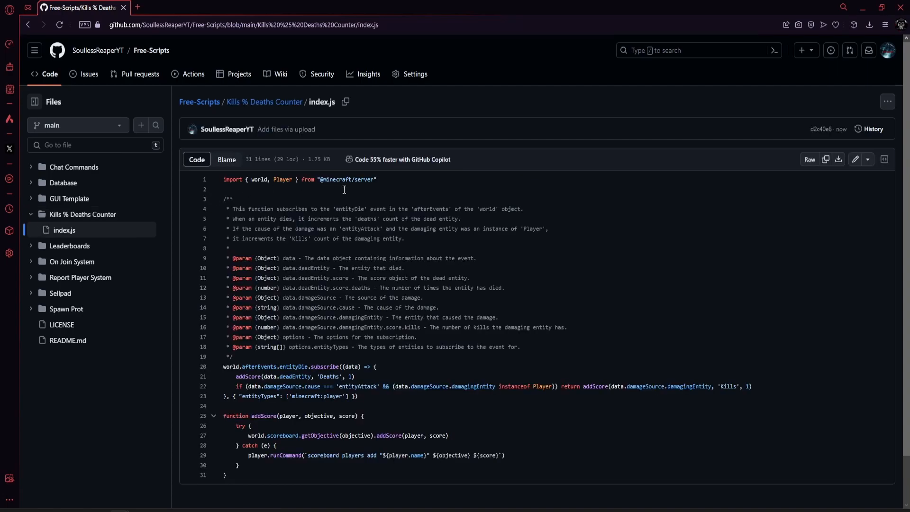
pyautogui.moveTo(290, 354)
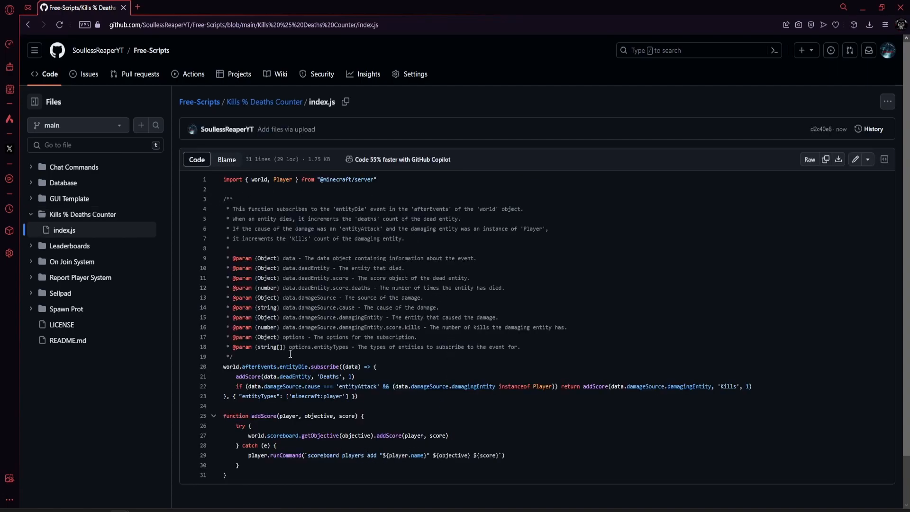
pyautogui.moveTo(418, 254)
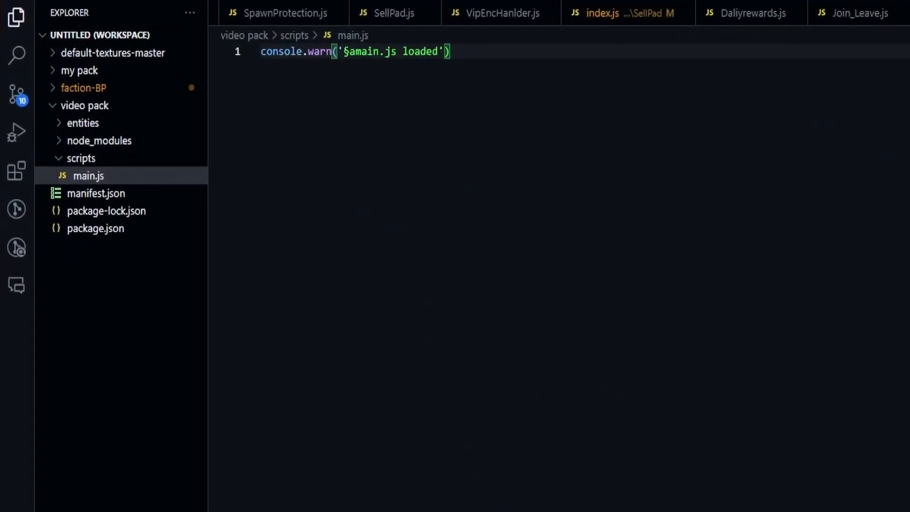
pyautogui.click(97, 193)
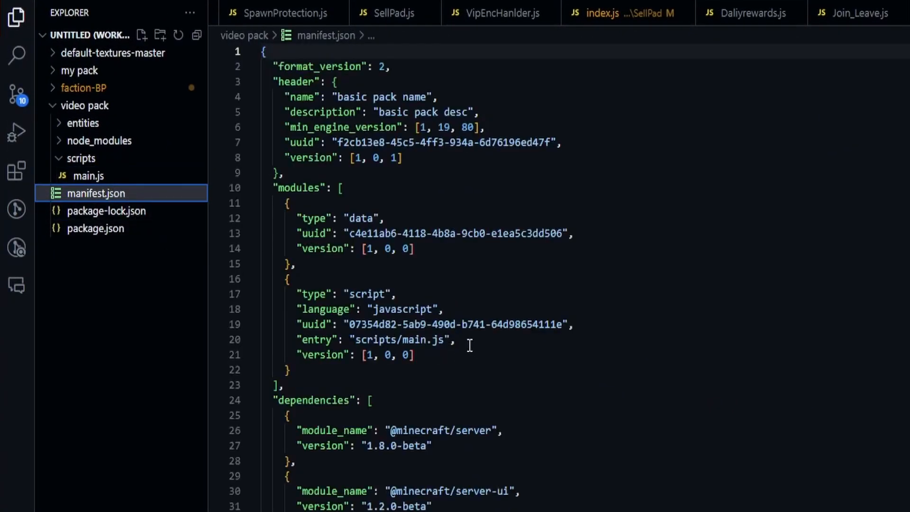
pyautogui.doubleClick(313, 339)
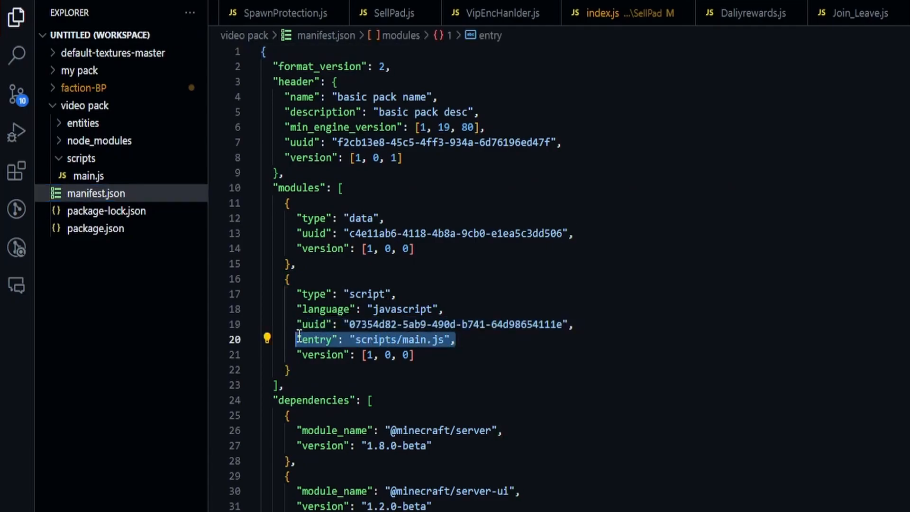
pyautogui.moveTo(453, 357)
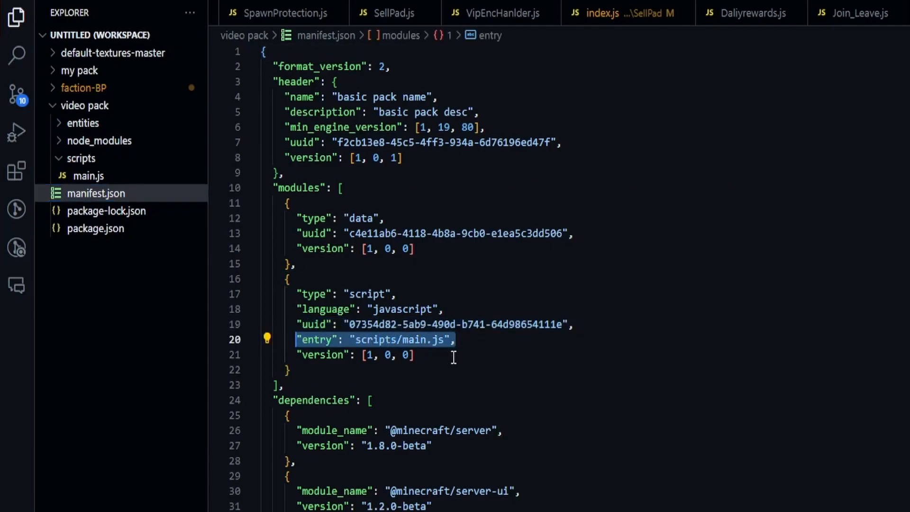
pyautogui.moveTo(120, 171)
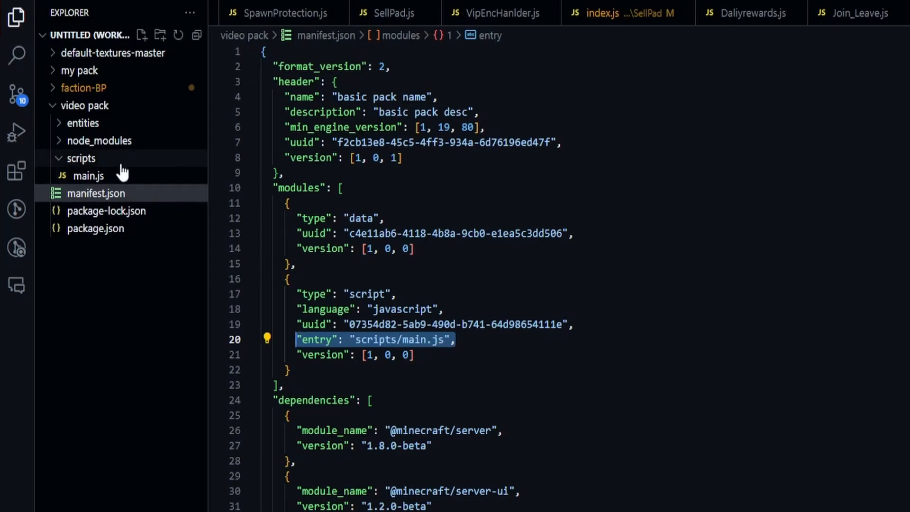
pyautogui.click(88, 175)
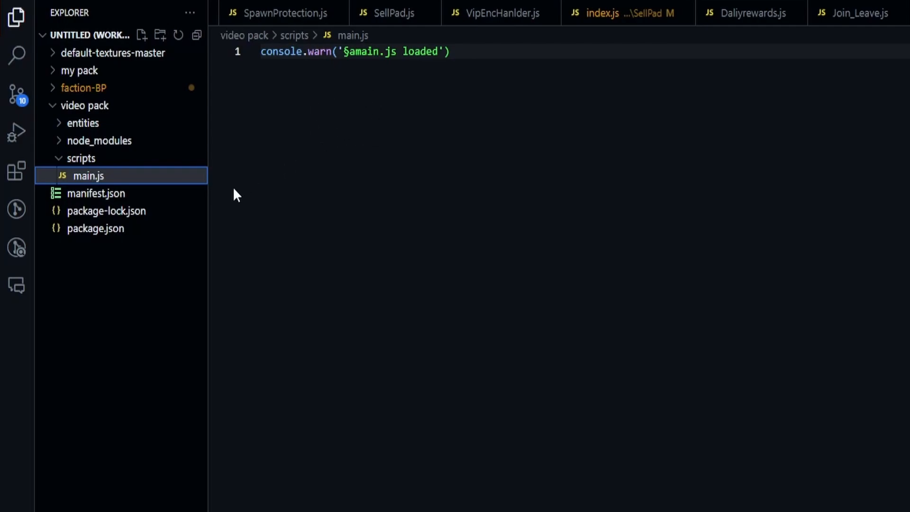
pyautogui.moveTo(128, 170)
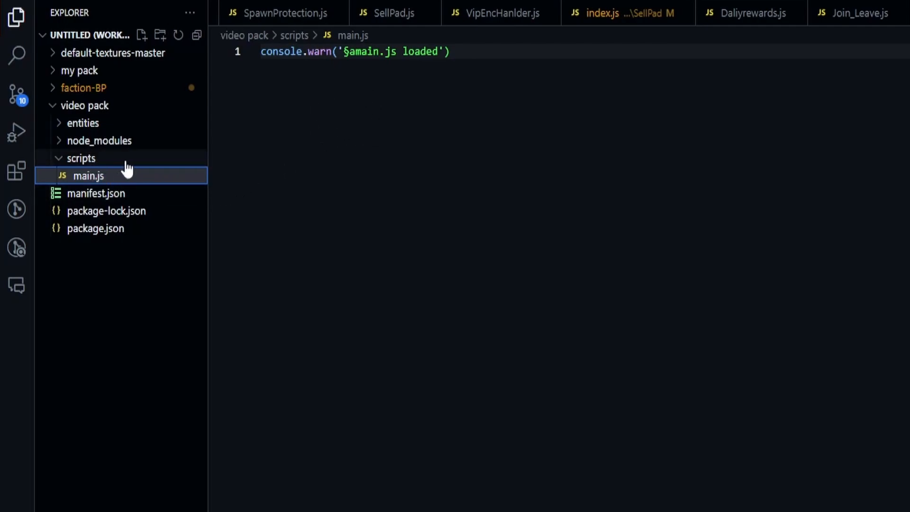
# - Create a folder named killsanddeaths inside the scripts folder
pyautogui.rightClick(83, 158)
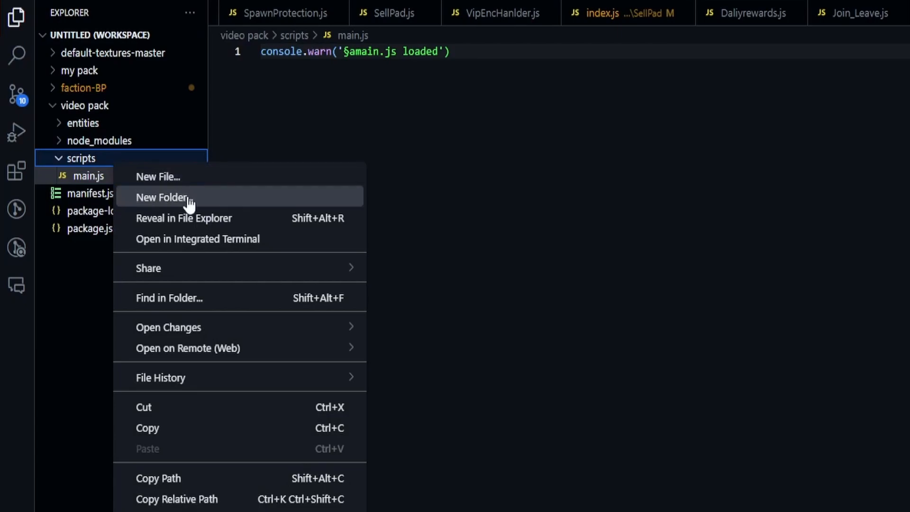
pyautogui.click(162, 197)
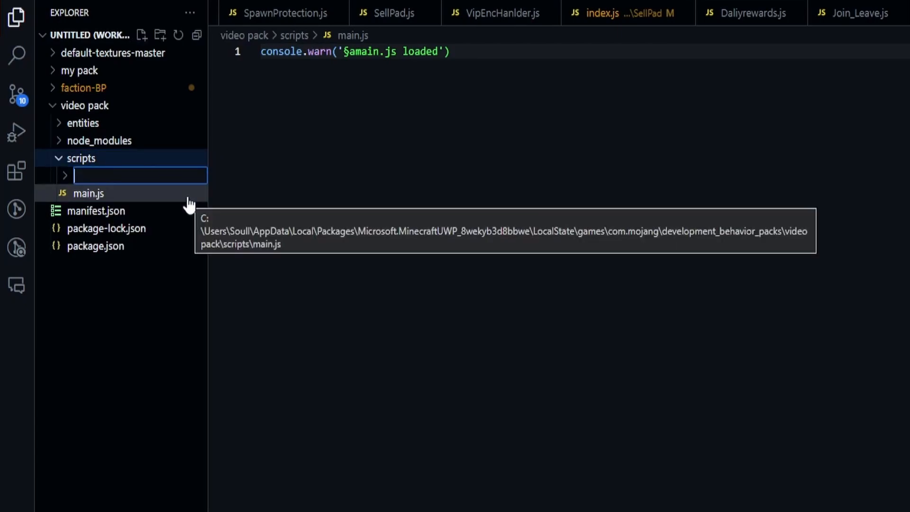
pyautogui.write('kills')
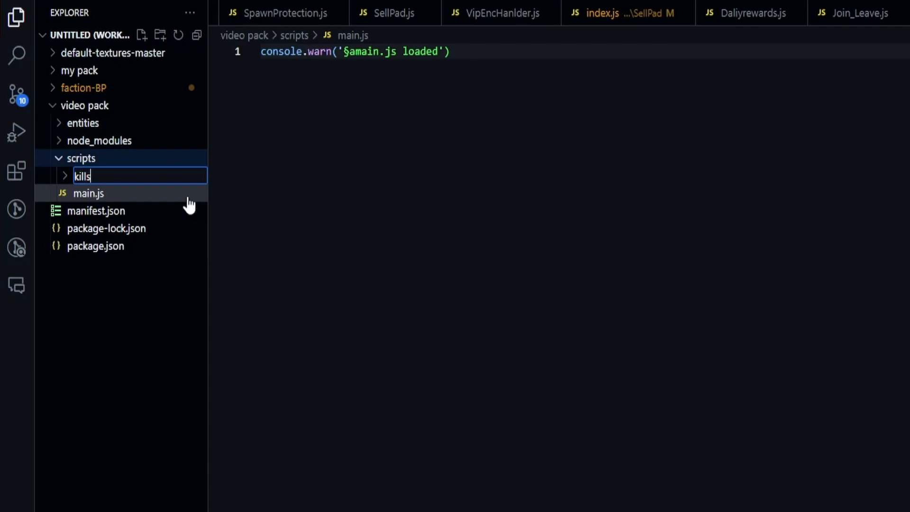
pyautogui.write('anddeaths')
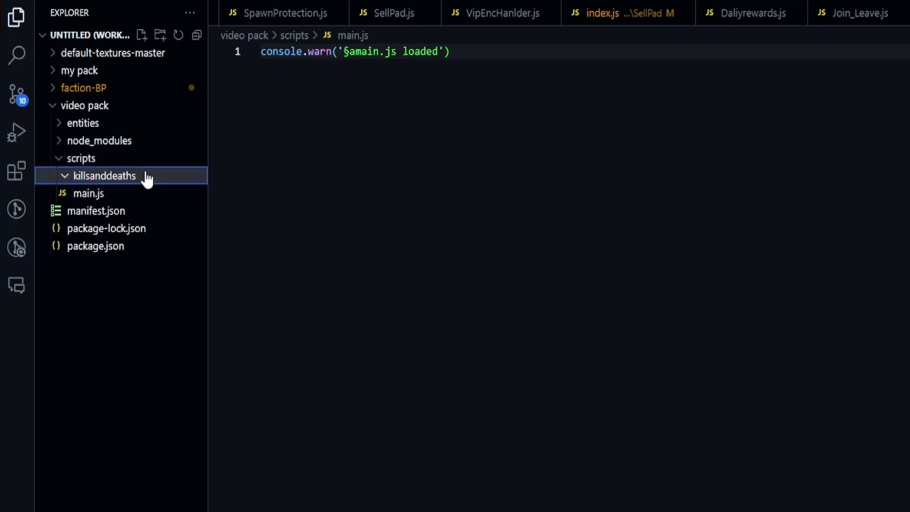
# - Create a new file named index.js inside killsanddeaths
pyautogui.click(141, 35)
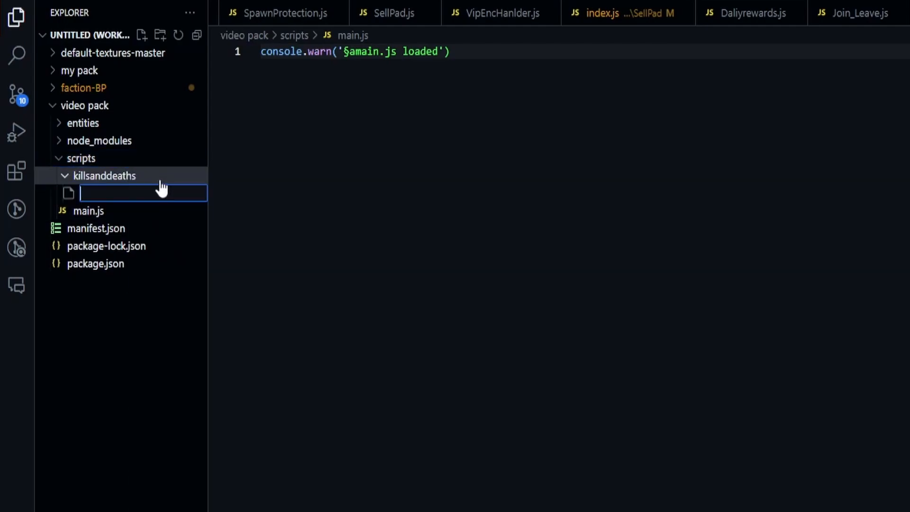
pyautogui.write('index')
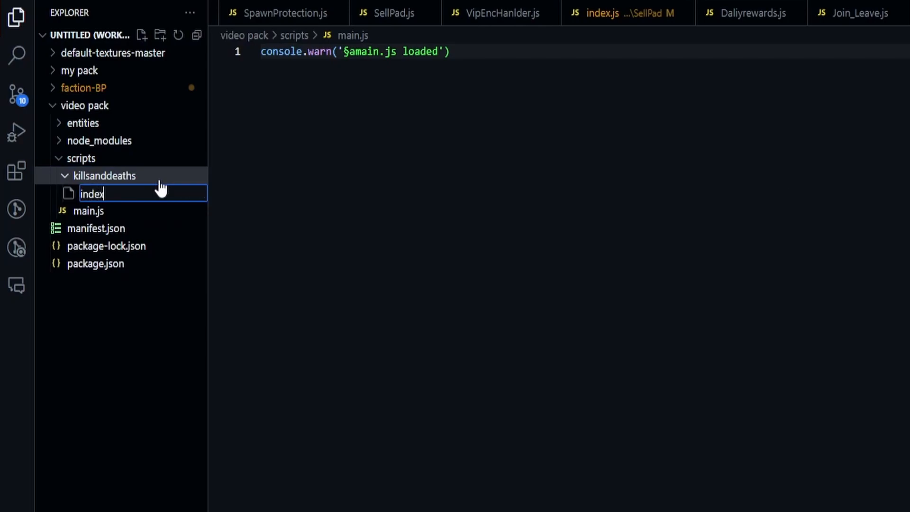
pyautogui.press('Return')
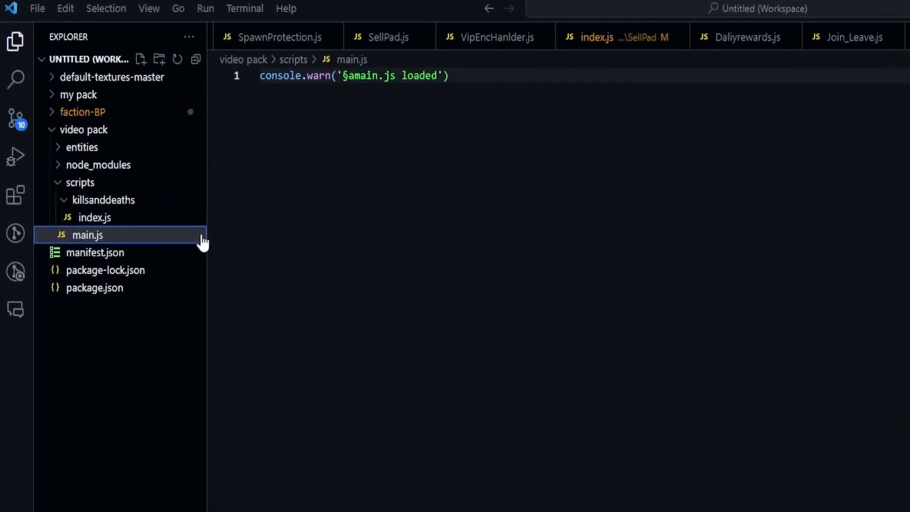
# - Type an import line at the top of main.js pointing to the killsanddeaths script
pyautogui.click(450, 75)
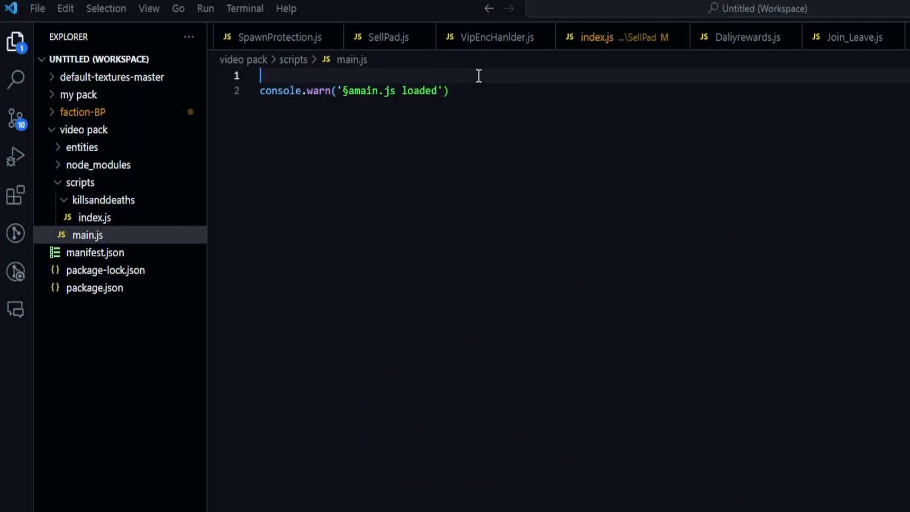
pyautogui.write("import { hello } from './modules/hello.js'")
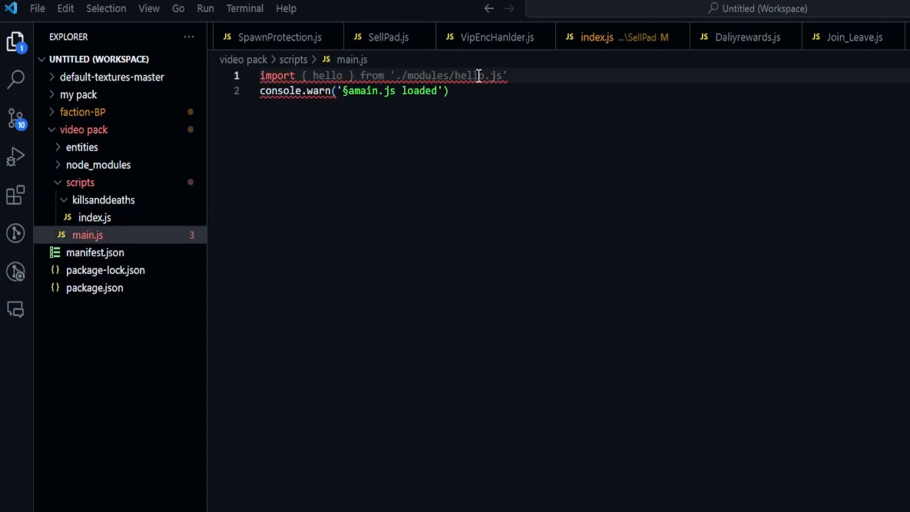
pyautogui.write('"')
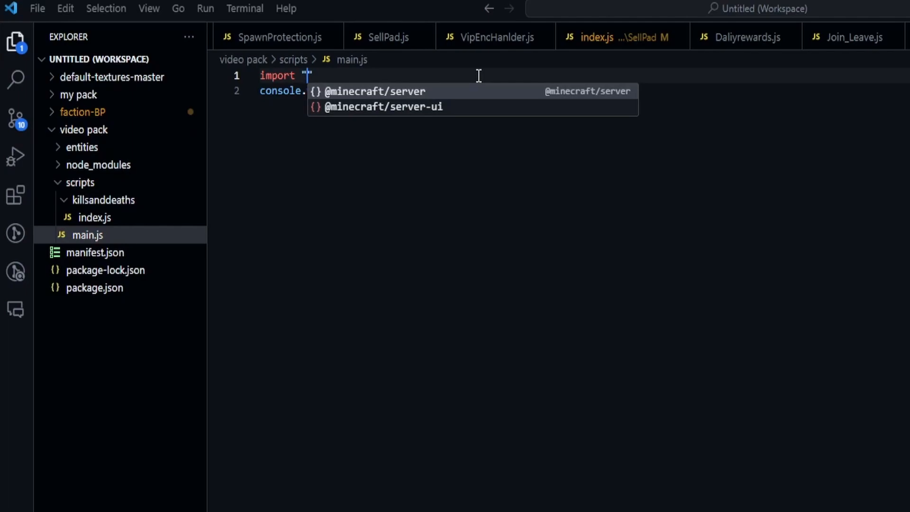
pyautogui.write('./modules/loader.js')
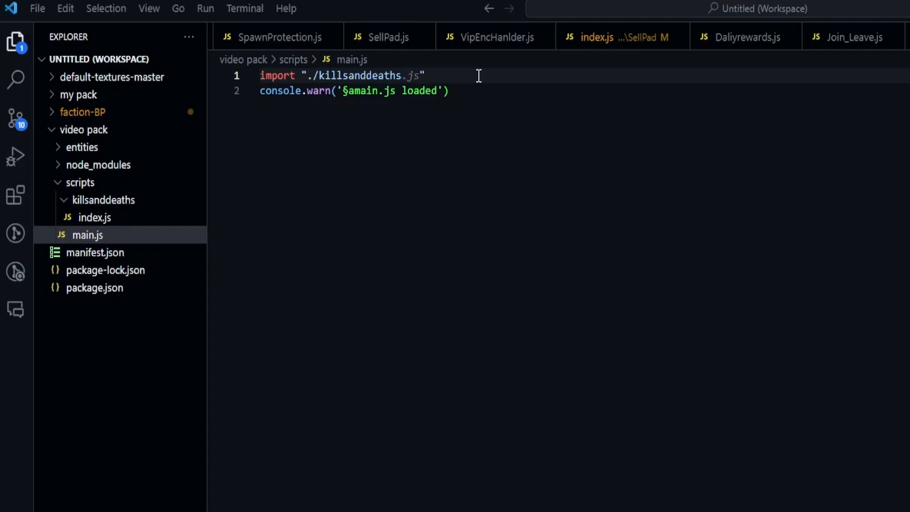
pyautogui.write('/')
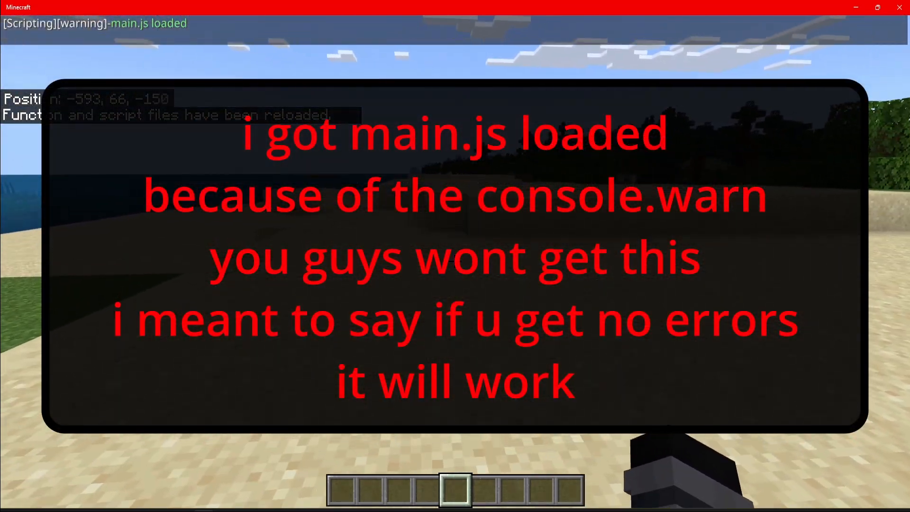
pyautogui.moveTo(455, 256)
pyautogui.write('/scoreboard')
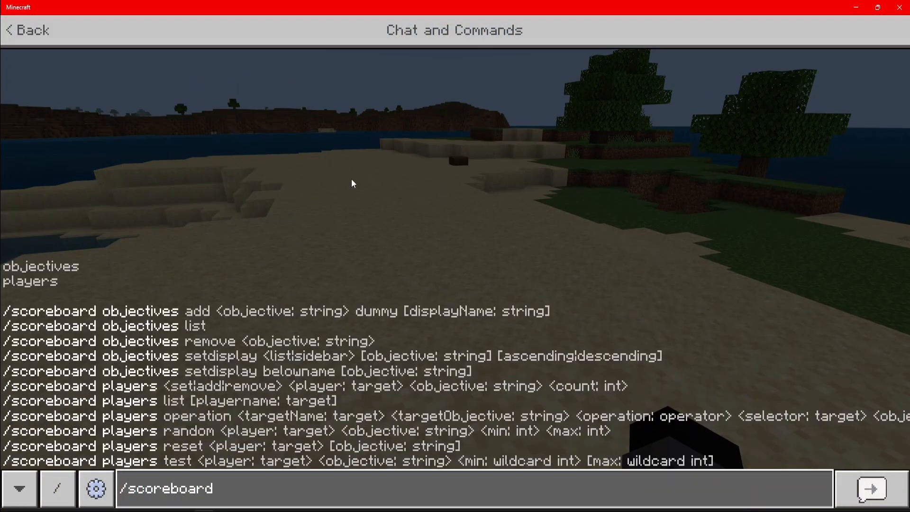
# - Run scoreboard commands adding 'Deaths' and 'Kills' dummy objectives
pyautogui.write('objectives')
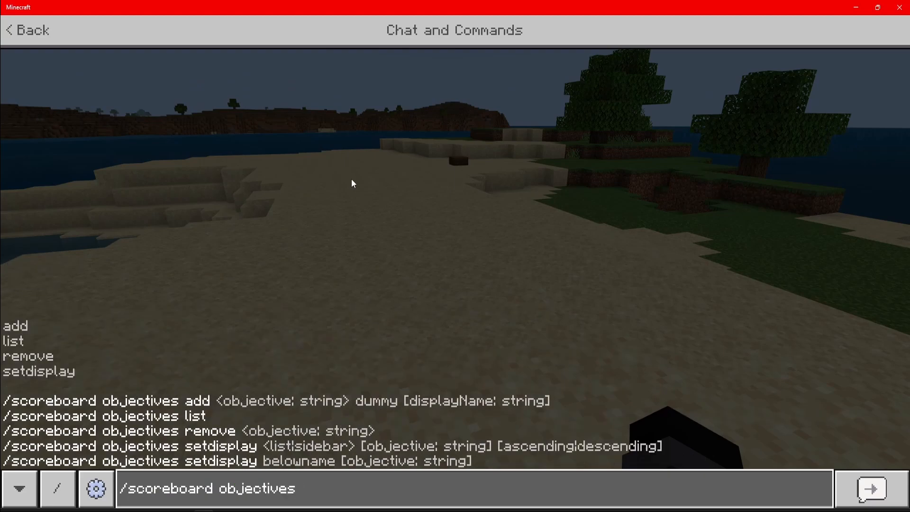
pyautogui.write('add Deaths')
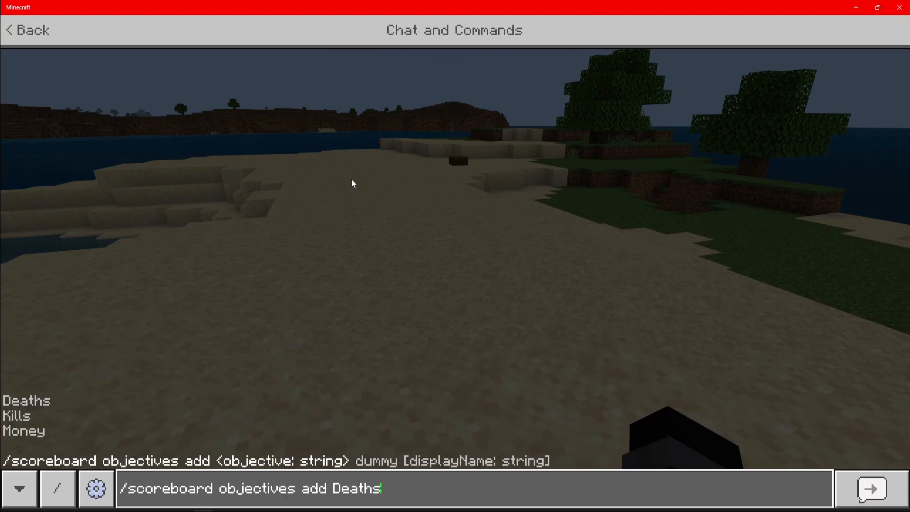
pyautogui.write('dummy')
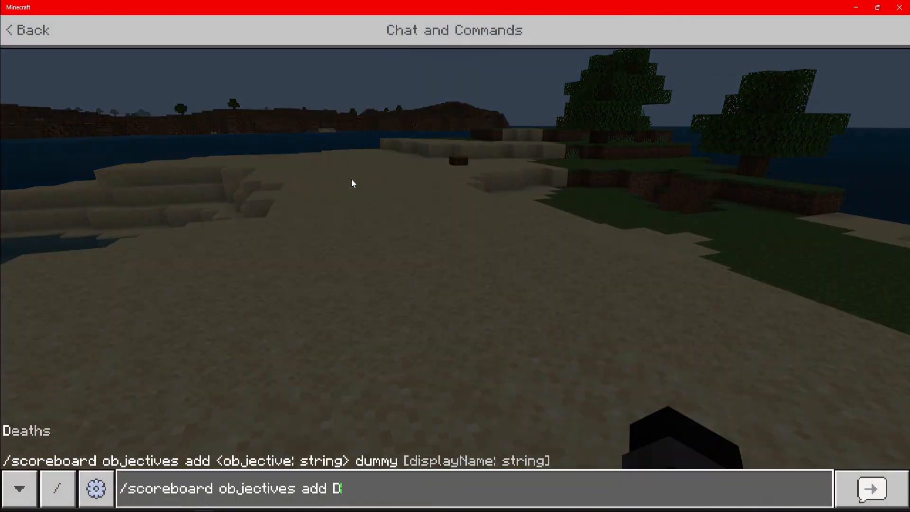
pyautogui.write('Kills')
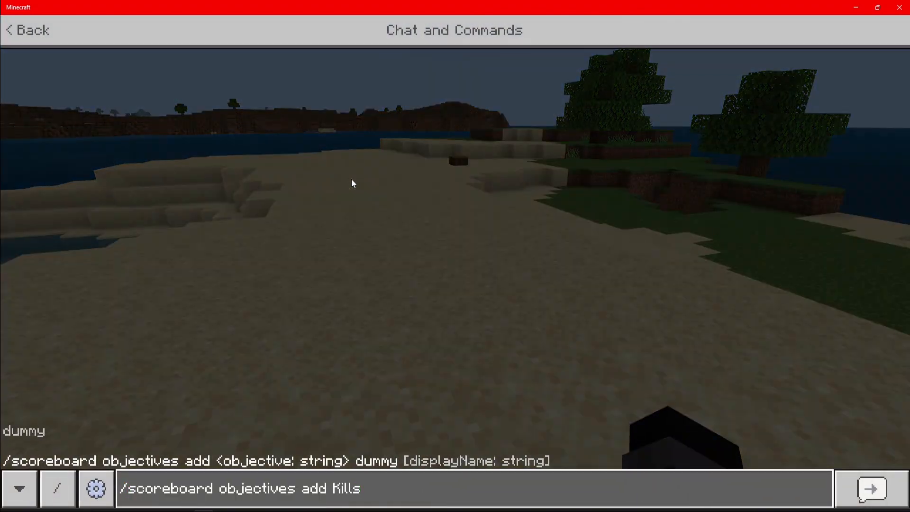
pyautogui.write('dummy')
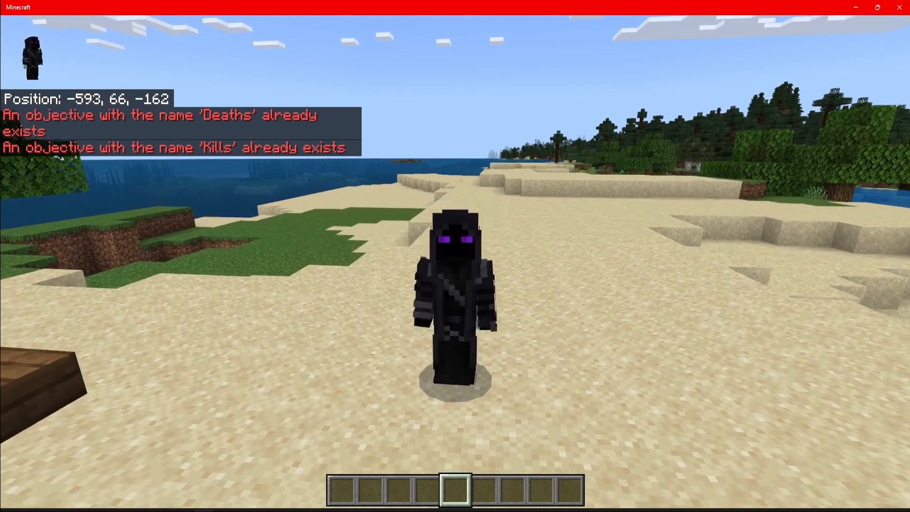
# - Leave the game to get back to killsanddeaths/index.js in the code editor
pyautogui.press('Escape')
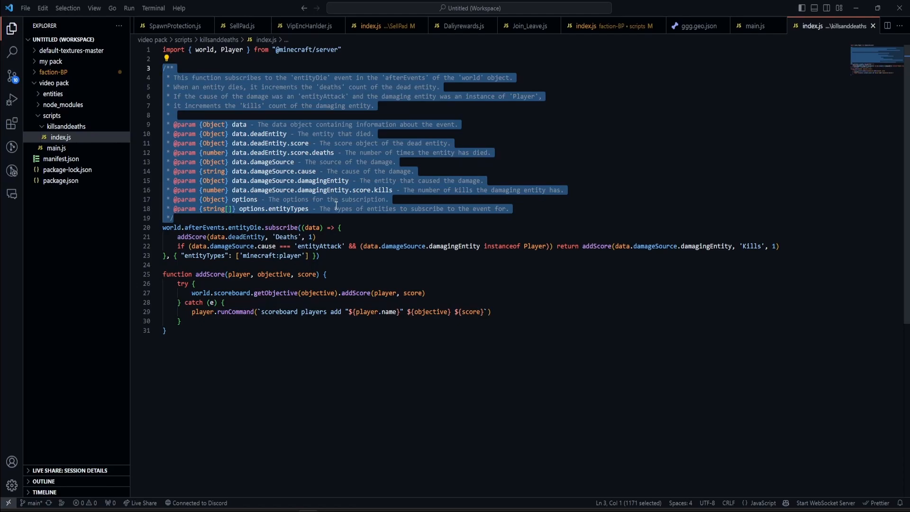
# - Deselect the comment block in index.js to review the finished script
pyautogui.click(234, 331)
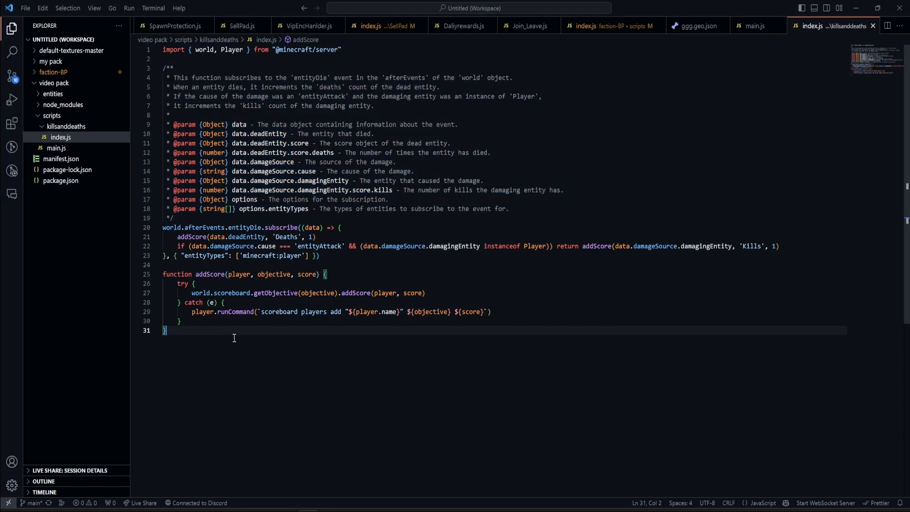
pyautogui.moveTo(603, 300)
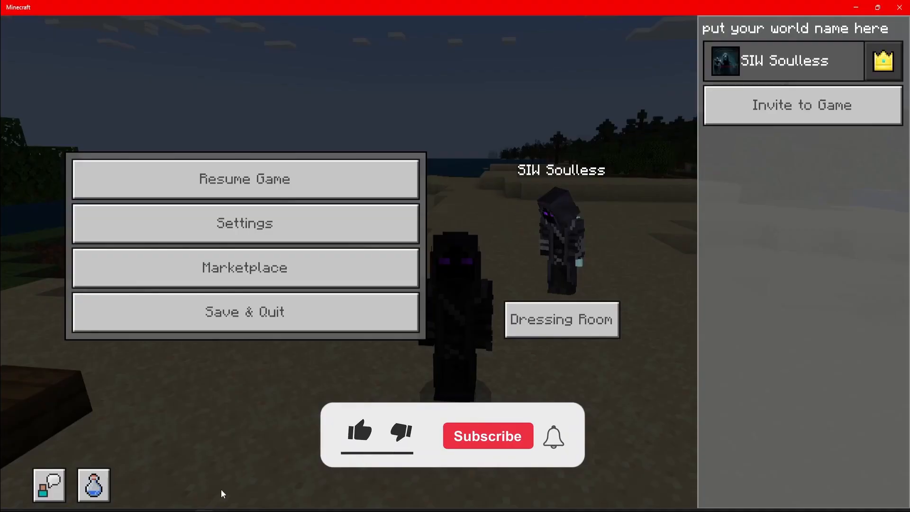
# - Resume the game from the pause menu and move the character on the beach
pyautogui.click(243, 179)
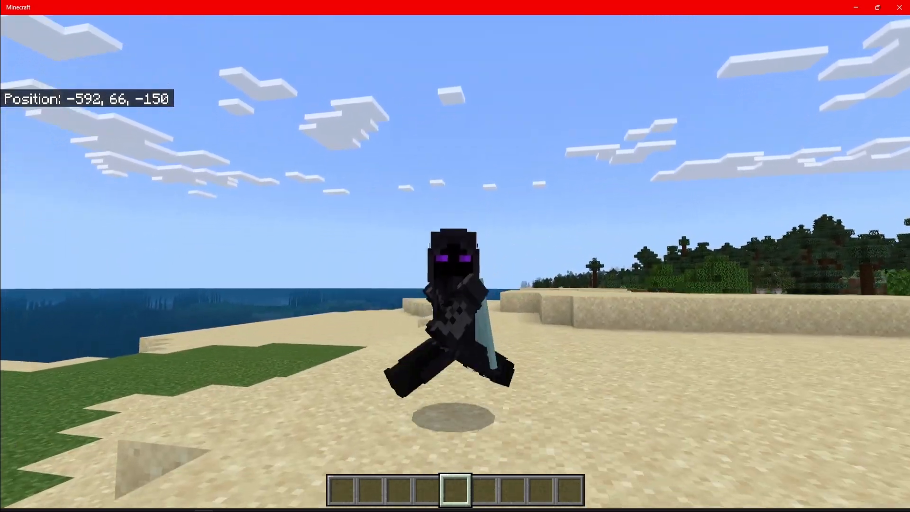
pyautogui.press('w')
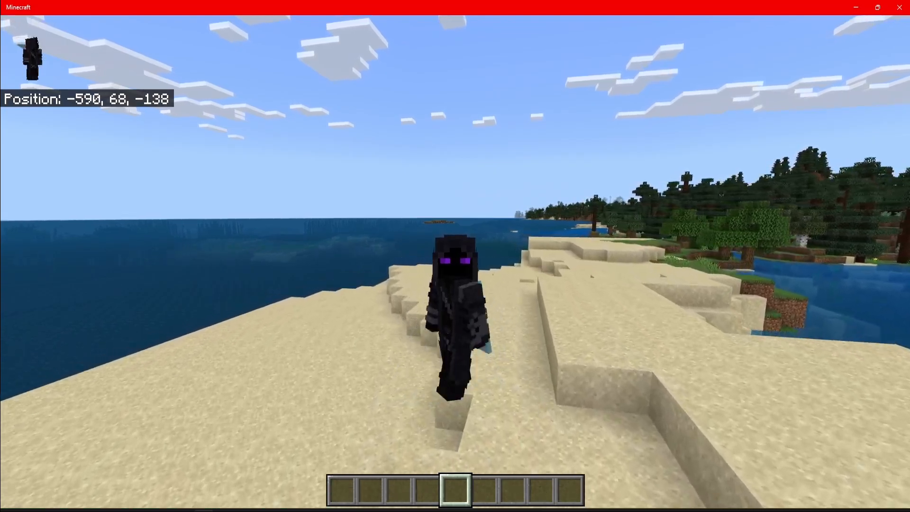